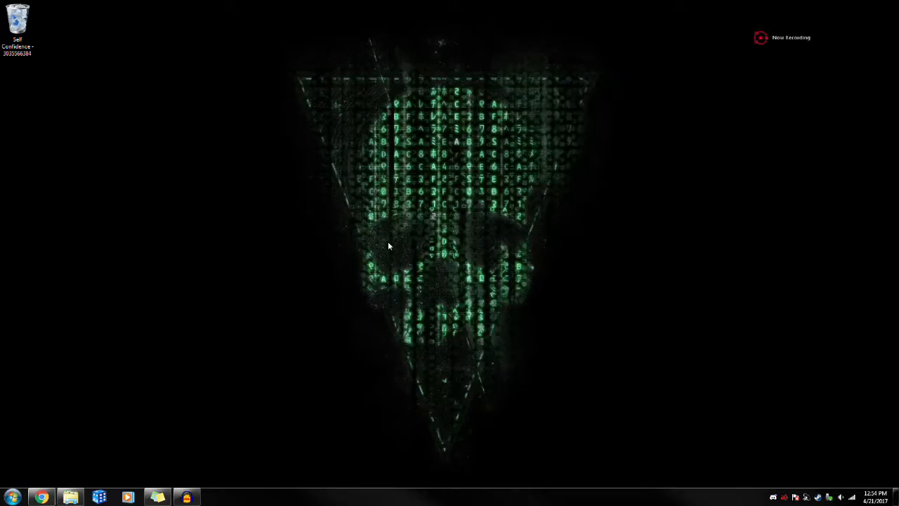
mouse_move(177, 414)
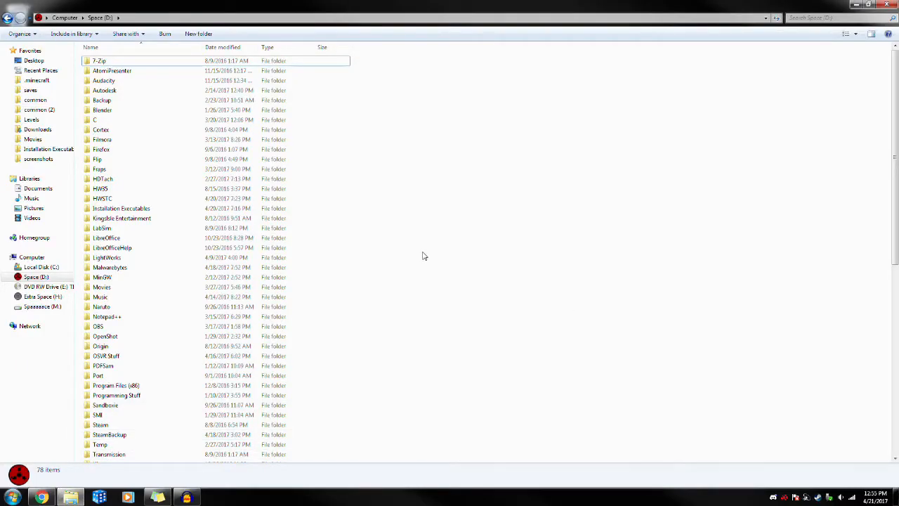
Locate World Race.7z on the Space (D:) drive and bring up its 7-Zip actions.
scroll("down", 3)
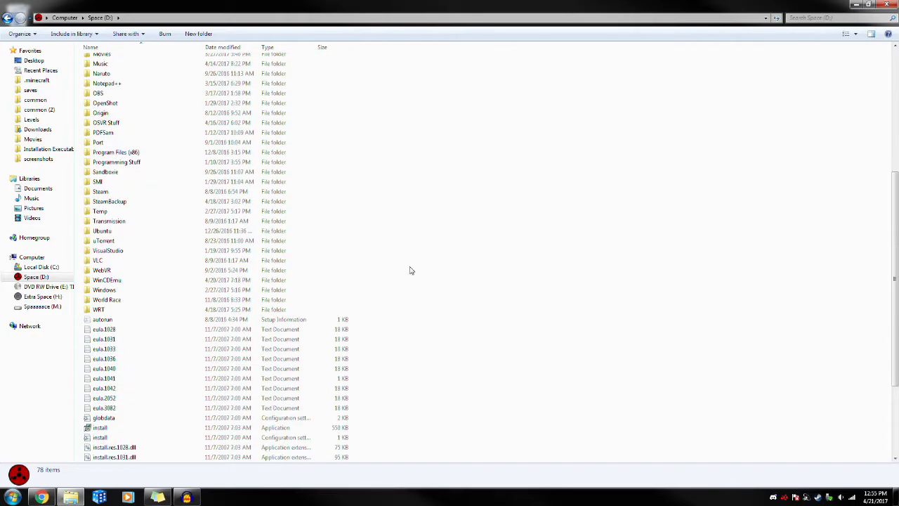
left_click(107, 300)
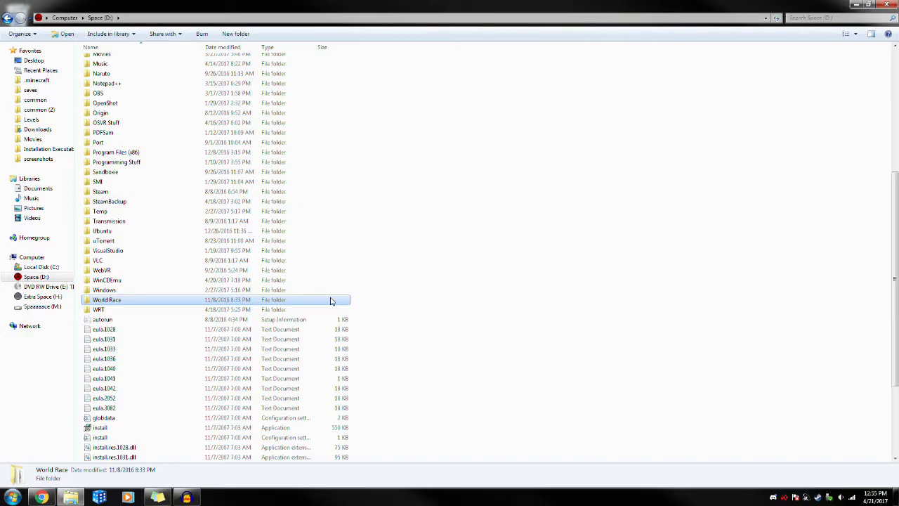
scroll("down", 3)
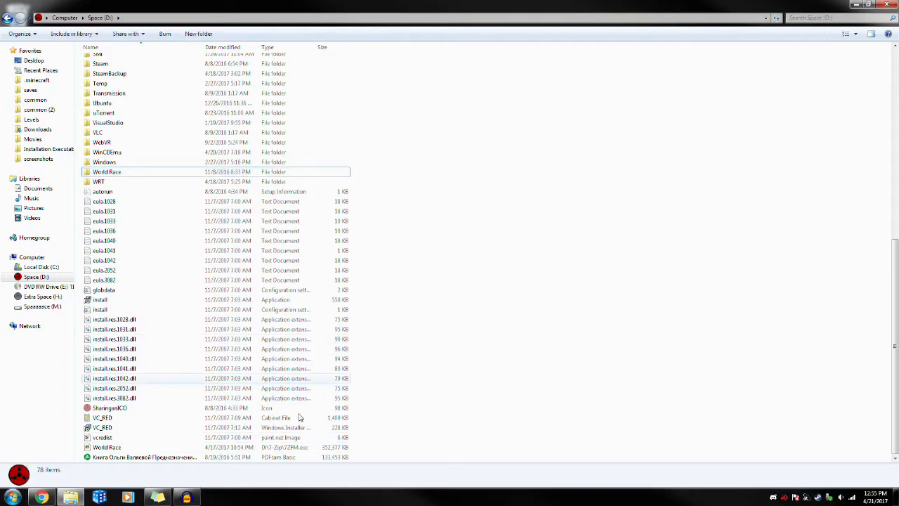
right_click(111, 444)
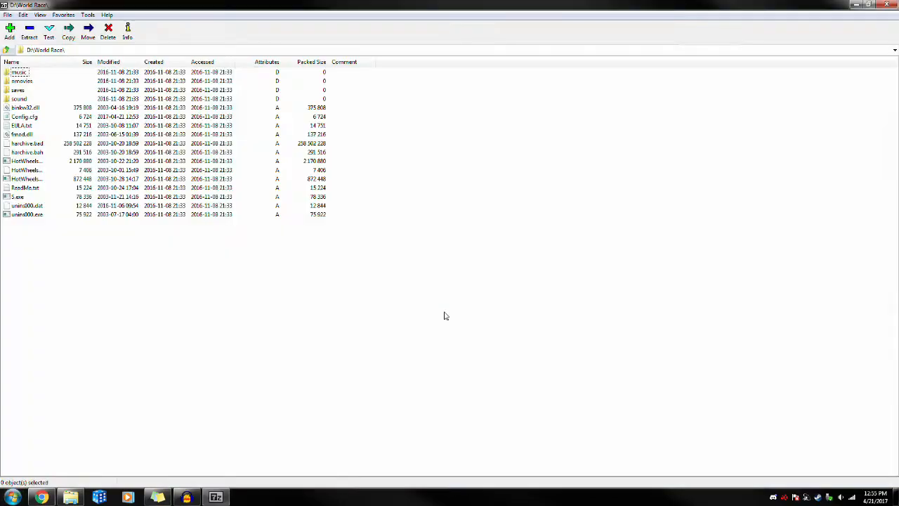
Copy the World Race folder out of World Race.7z to D:, dismissing the password prompt.
left_click(9, 51)
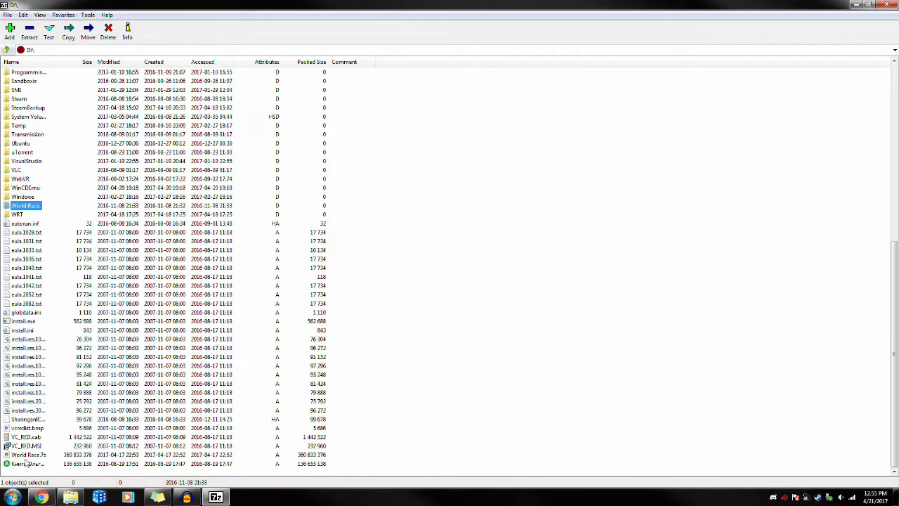
double_click(27, 455)
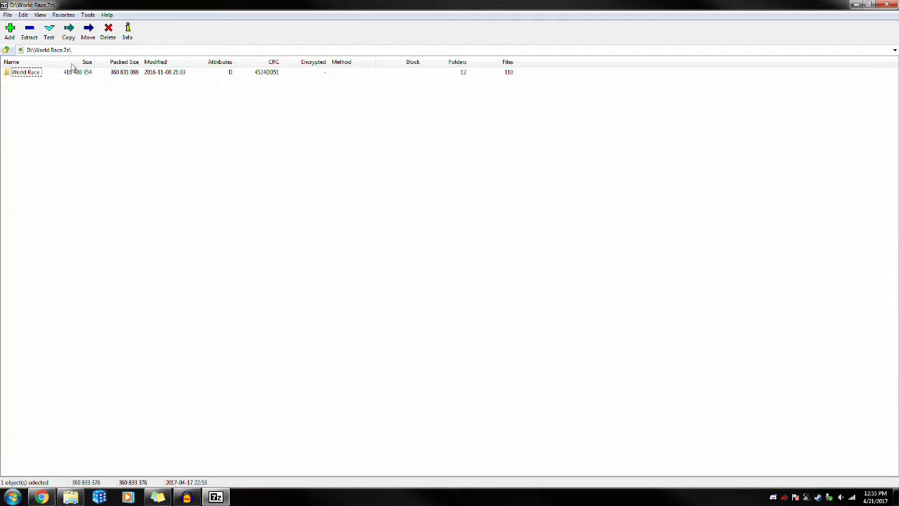
right_click(27, 72)
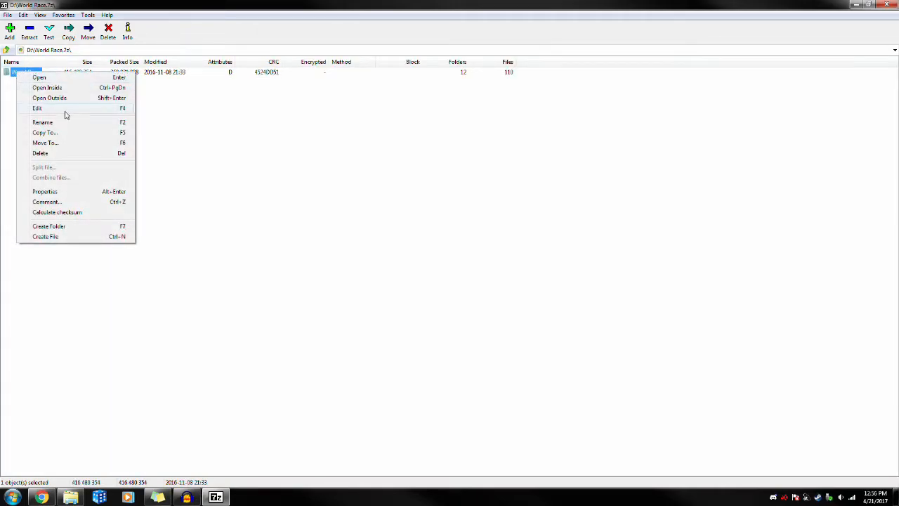
mouse_move(79, 132)
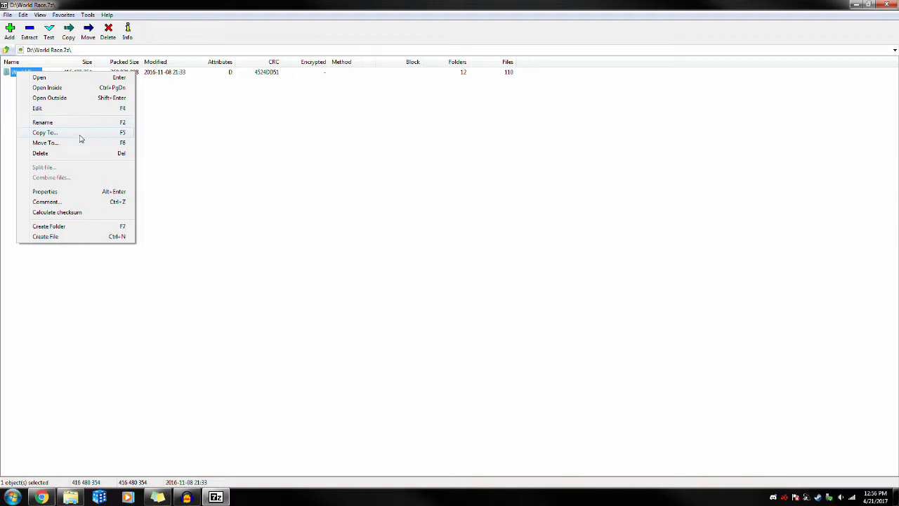
left_click(45, 132)
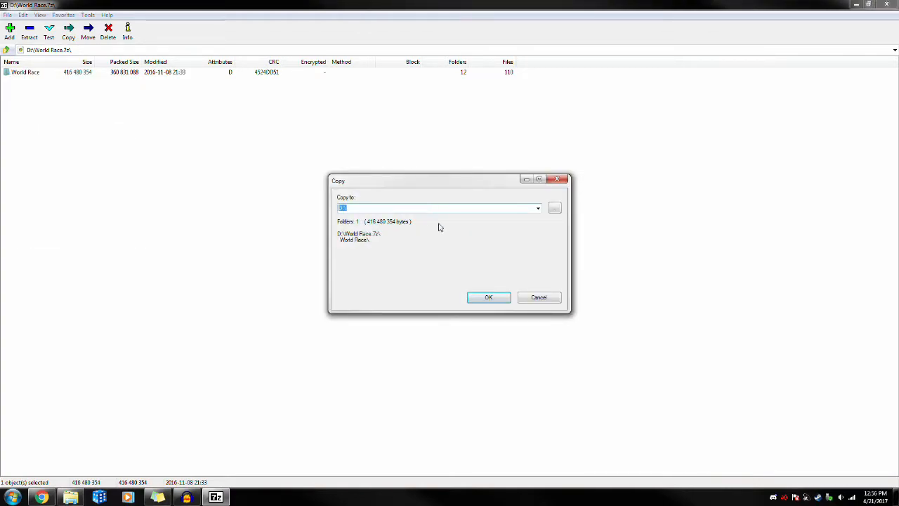
left_click(489, 298)
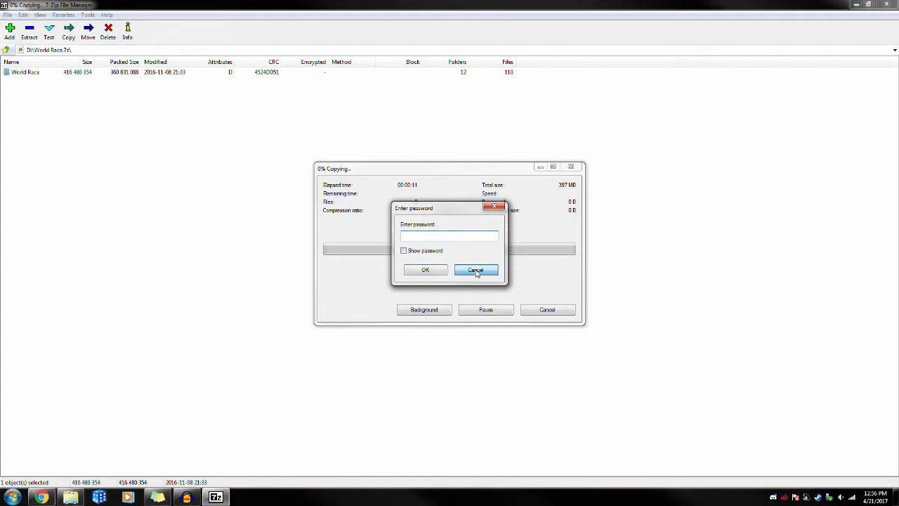
left_click(477, 270)
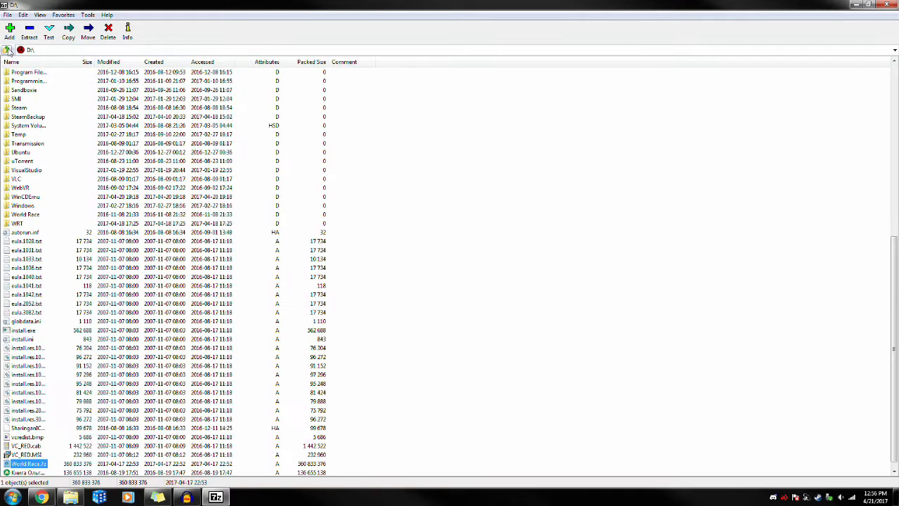
Start HotWheelsWorldRaceLauncher from the extracted D:\World Race folder.
double_click(29, 478)
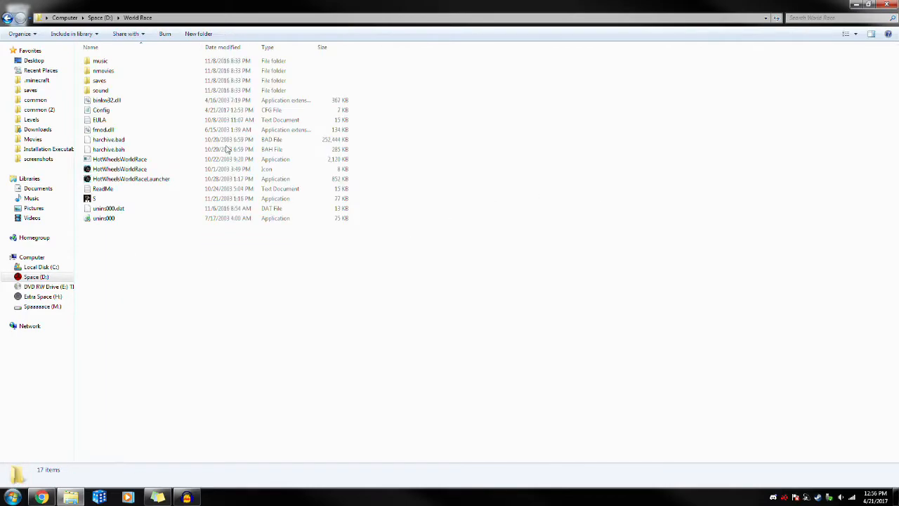
left_click(93, 198)
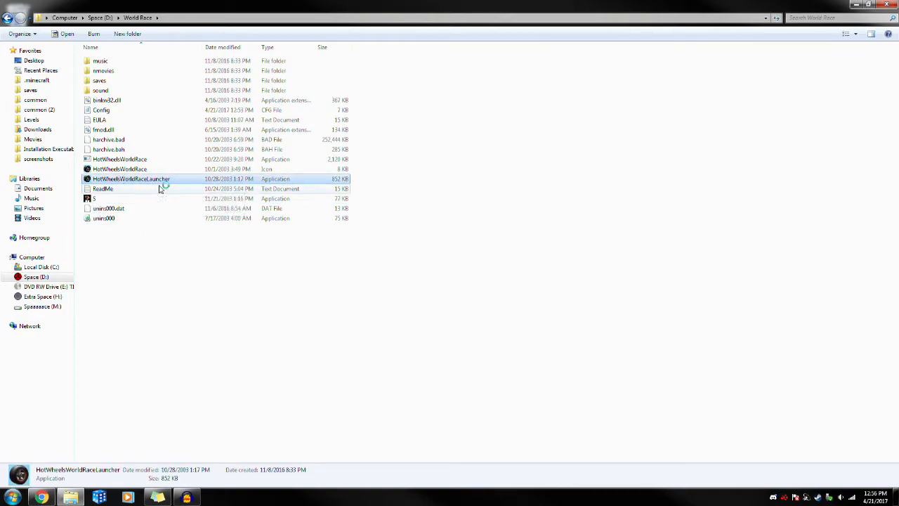
double_click(129, 178)
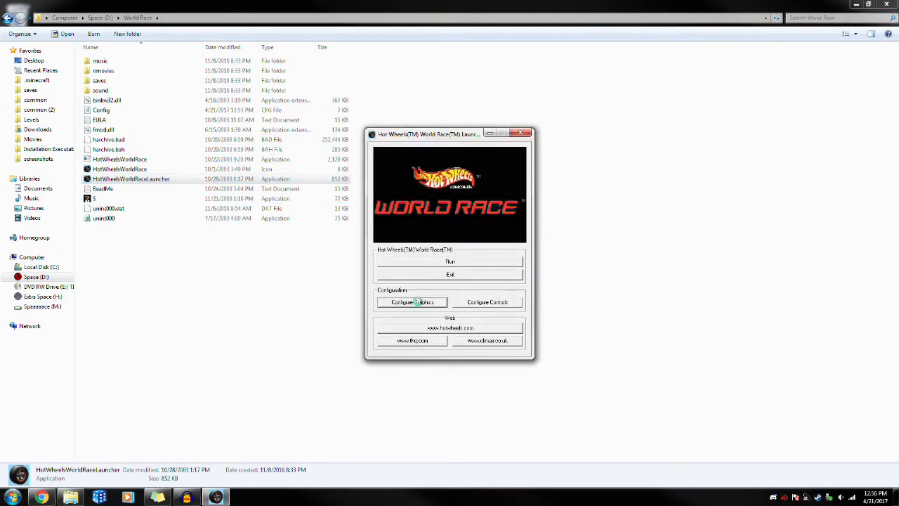
Confirm graphics at 1920x1080 with the chosen refresh rate and Sync Refresh enabled.
left_click(410, 302)
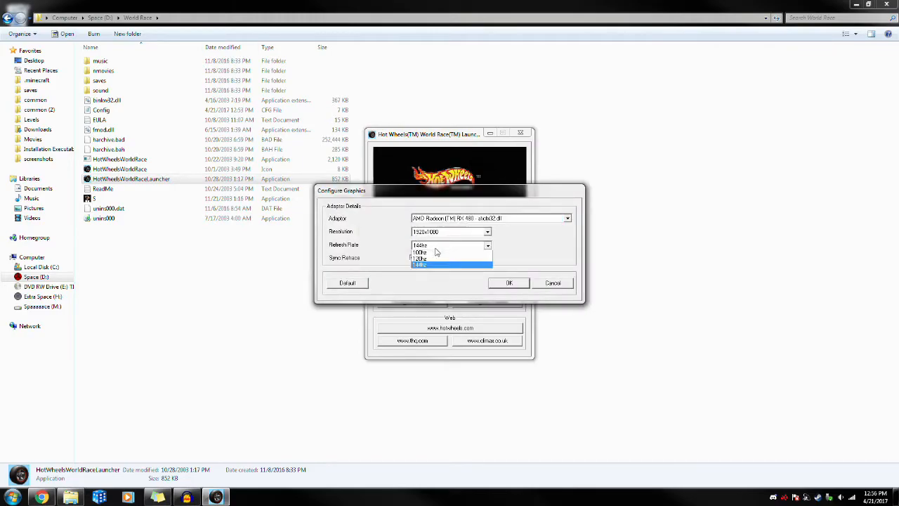
left_click(488, 231)
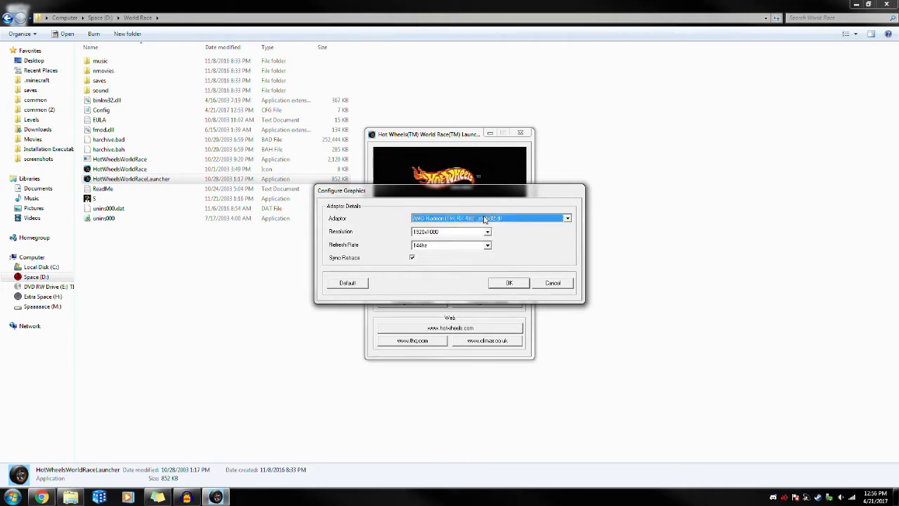
mouse_move(407, 264)
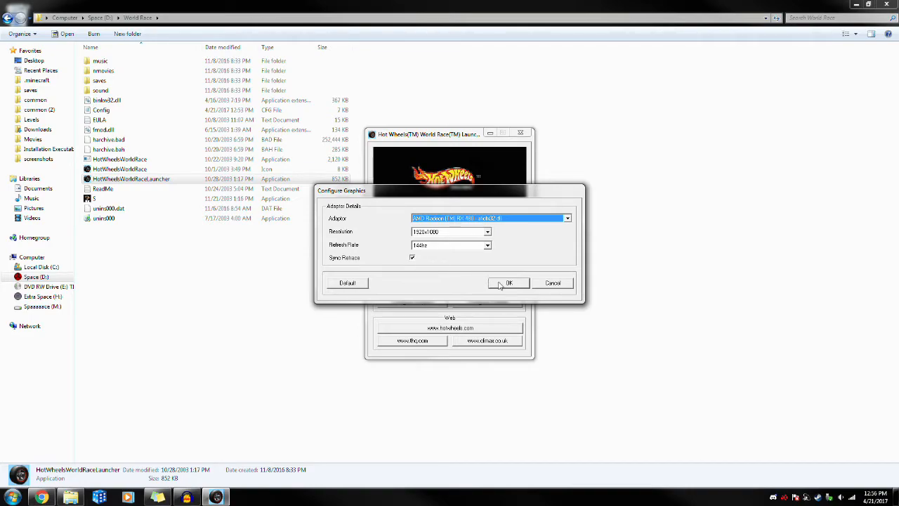
left_click(509, 284)
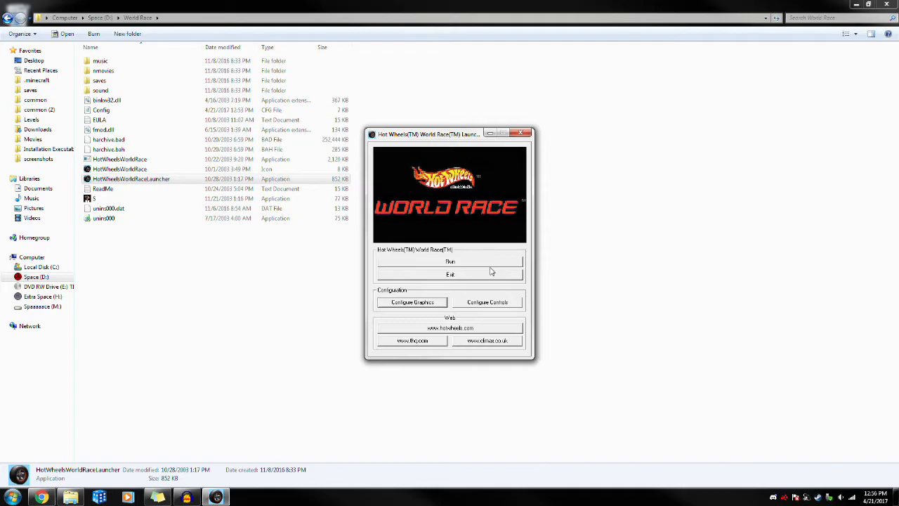
mouse_move(492, 264)
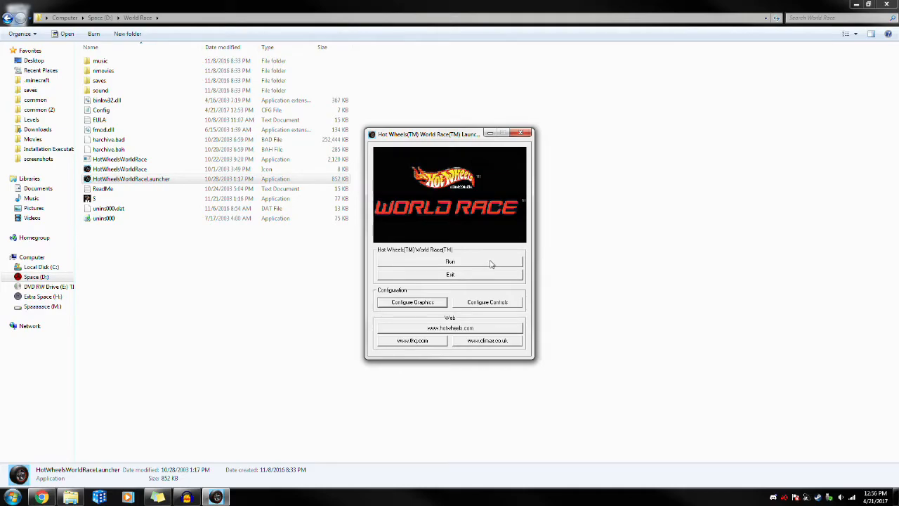
mouse_move(496, 267)
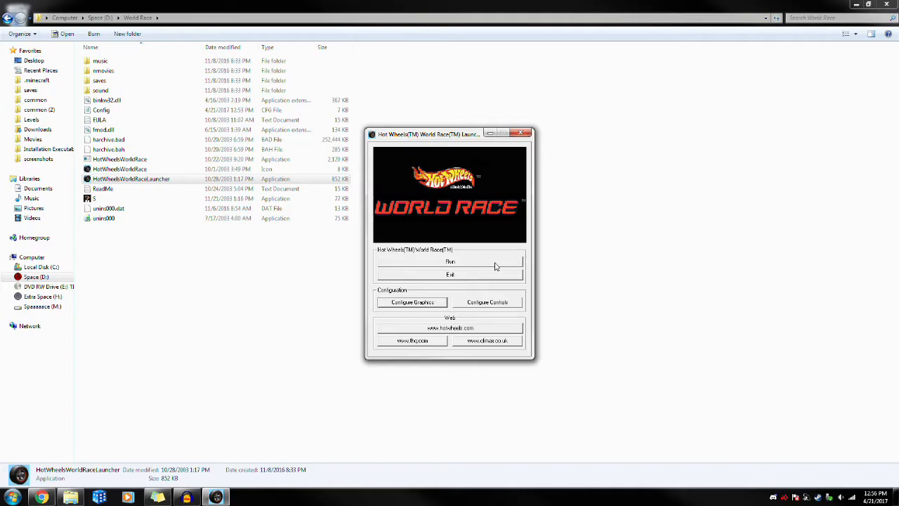
mouse_move(497, 265)
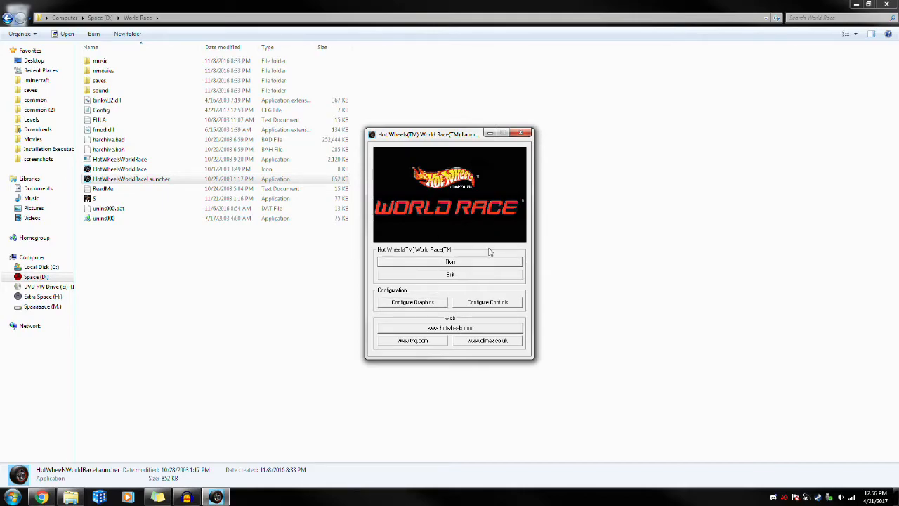
Run the game past the autosave notice to the main menu, then quit.
left_click(450, 262)
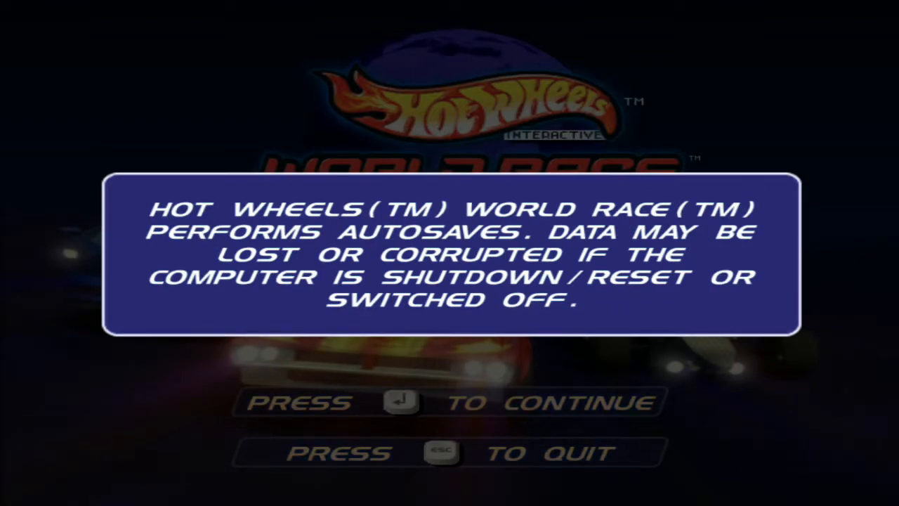
key("enter")
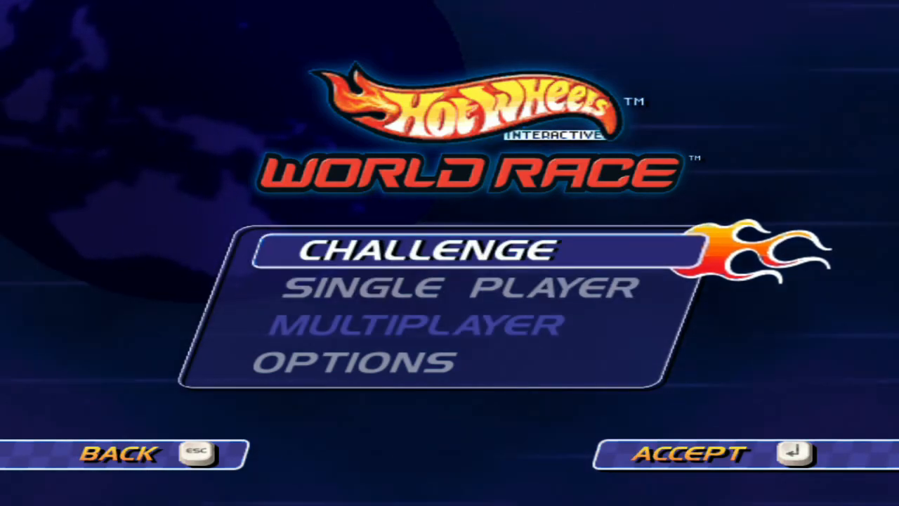
key("down")
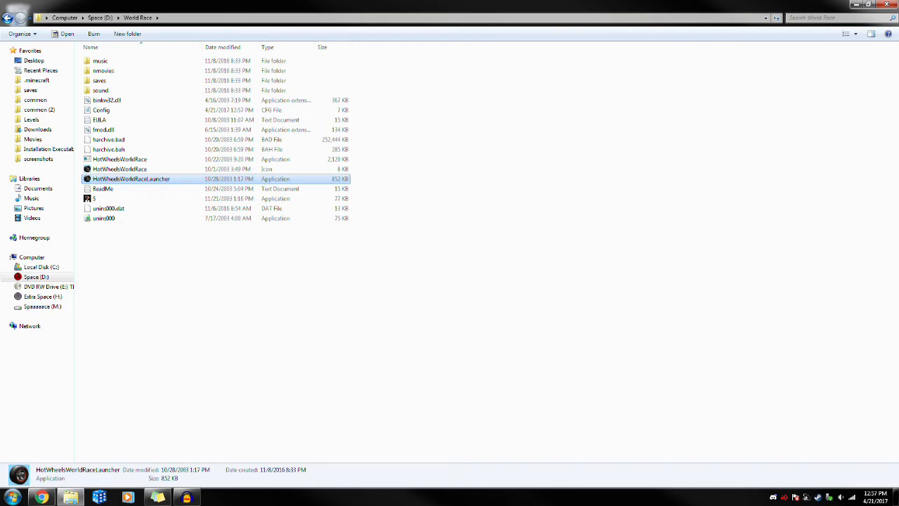
mouse_move(348, 388)
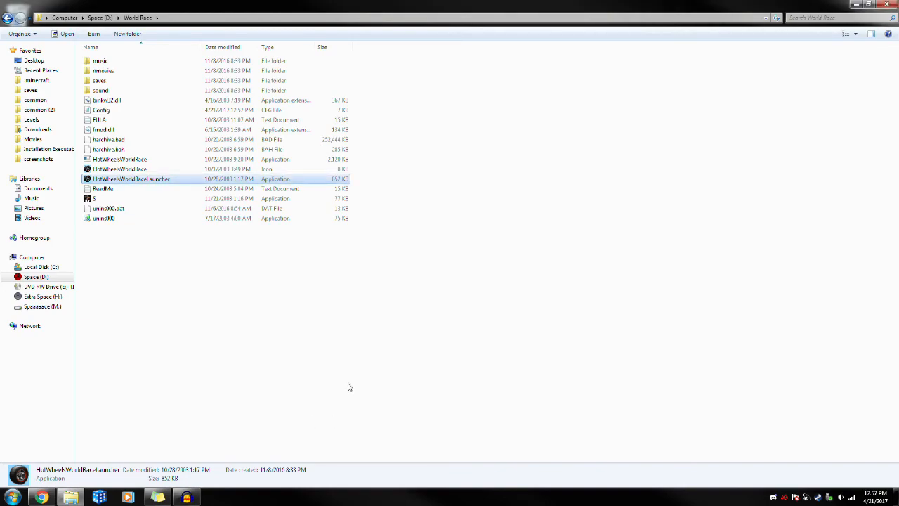